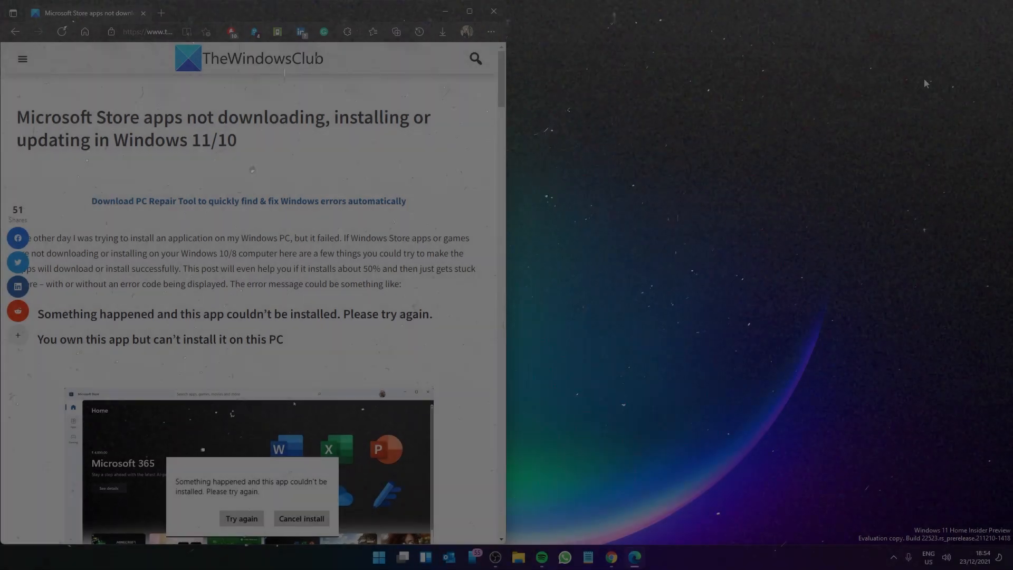
Switch from the Edge article about Store apps to Windows Settings
click(493, 11)
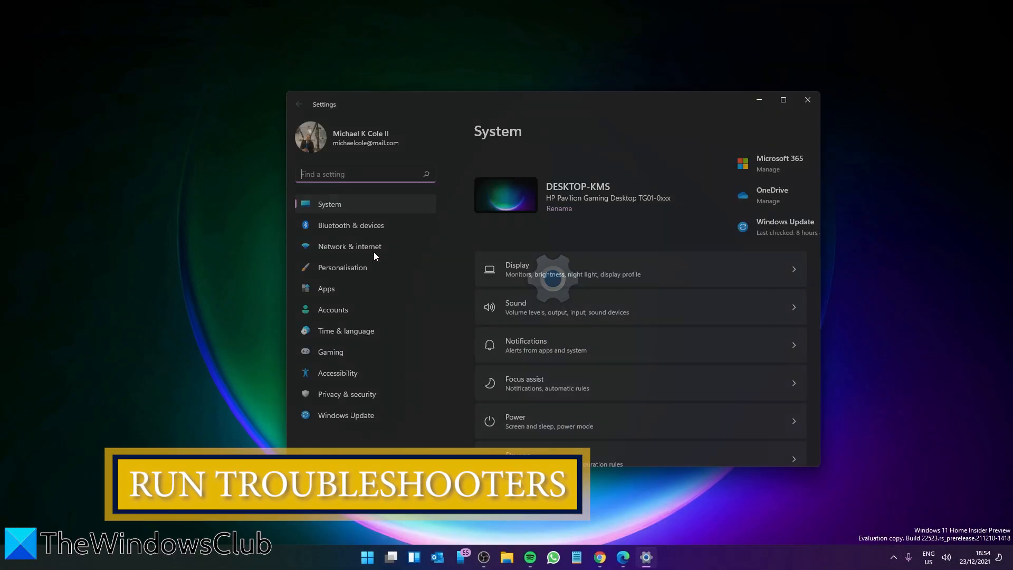
Run the Windows Update troubleshooter from the Other troubleshooters list
scroll(down, 3)
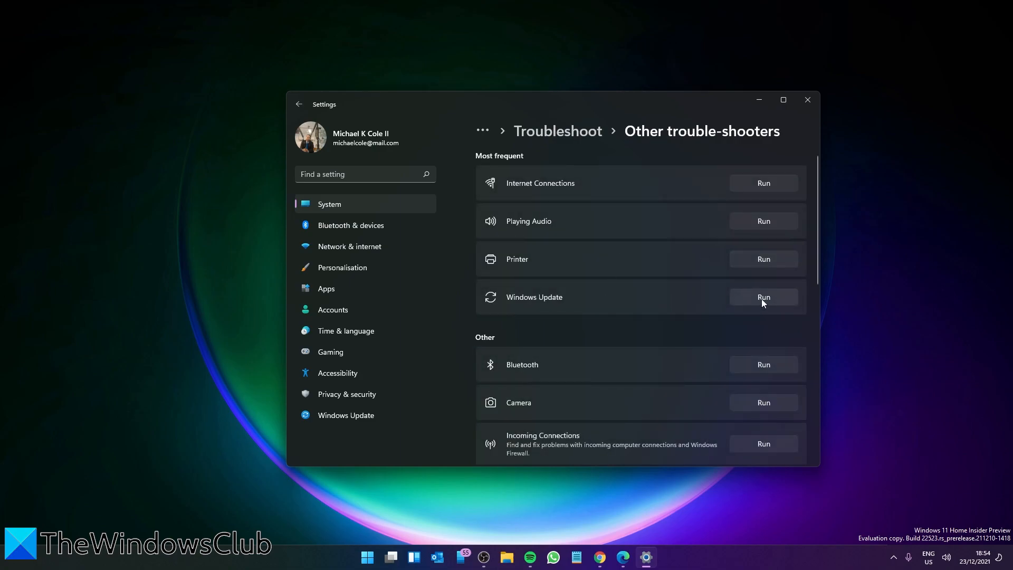
click(763, 296)
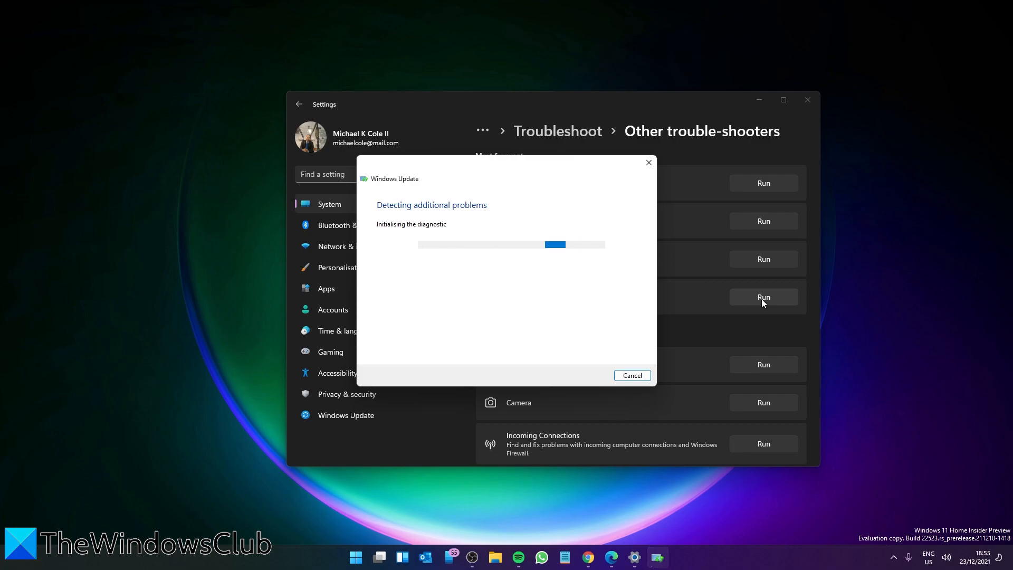
Close Windows Update troubleshooter, run Windows Store Apps troubleshooter, and cancel its reset suggestion
click(631, 375)
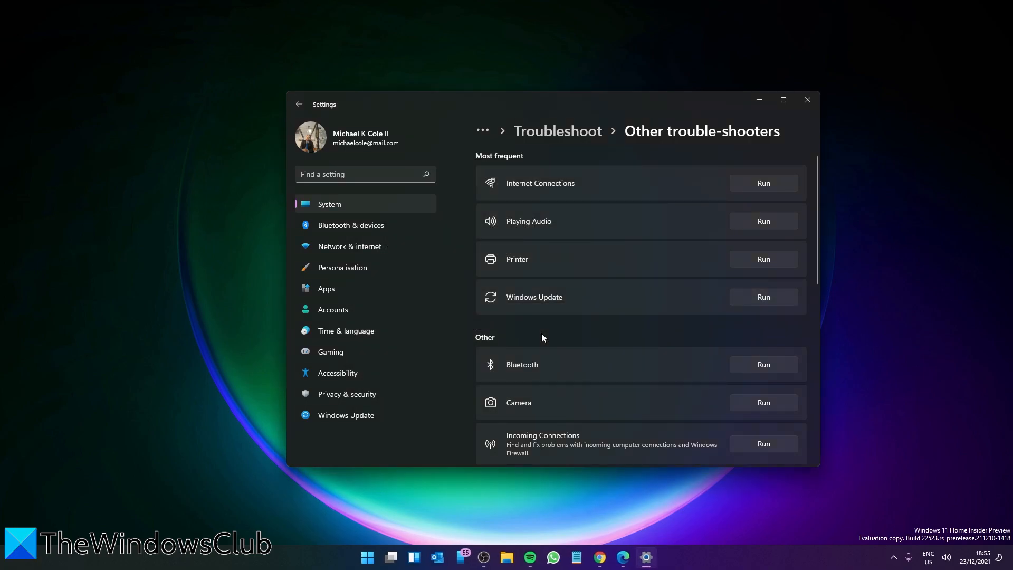
mouse_move(654, 347)
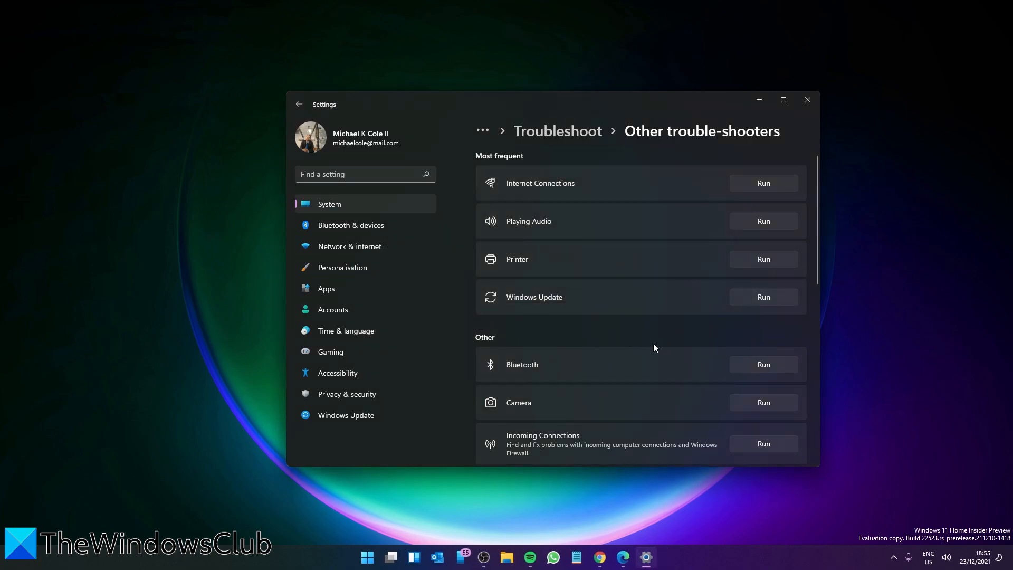
scroll(down, 3)
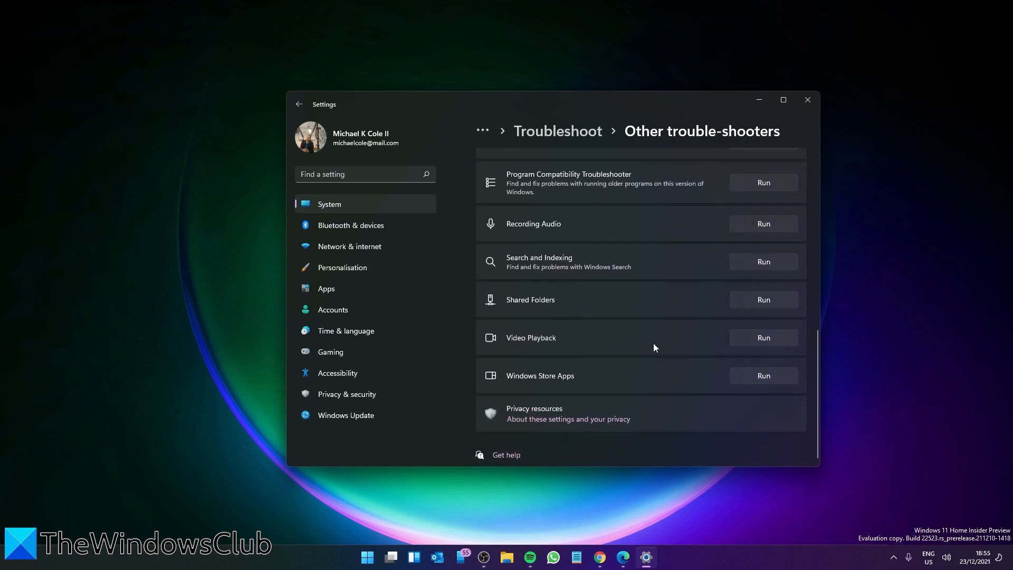
mouse_move(783, 382)
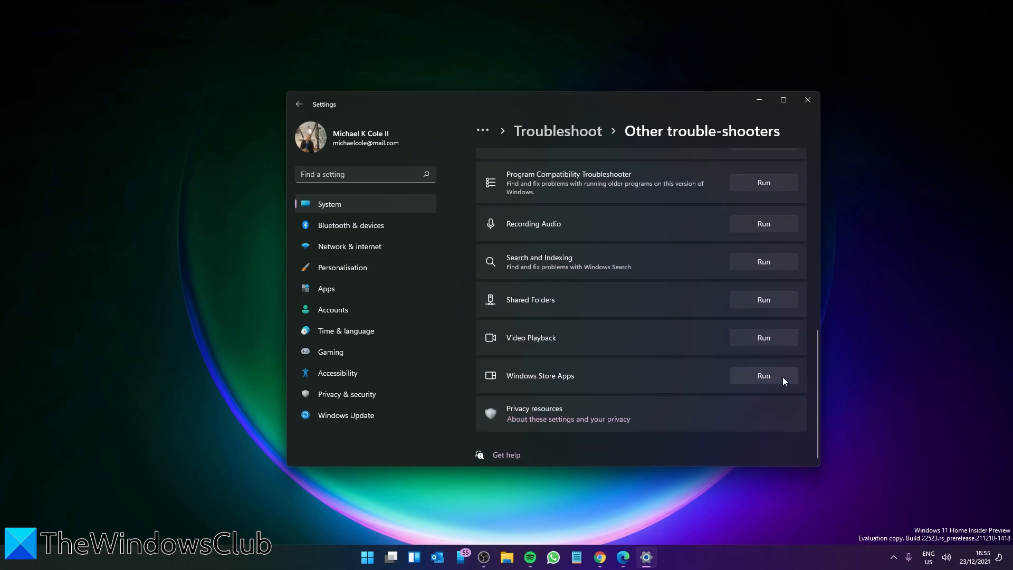
click(763, 375)
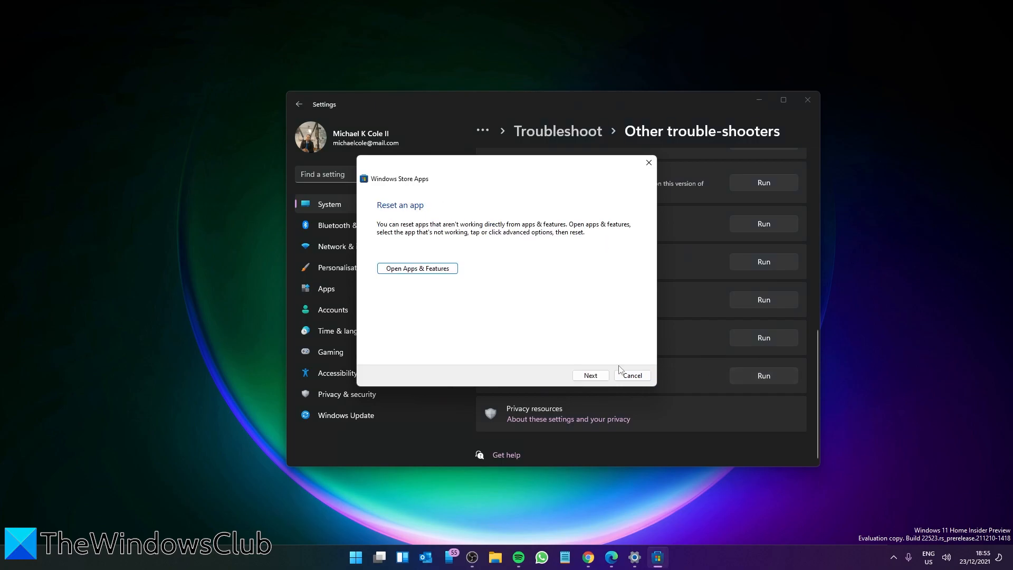
click(631, 376)
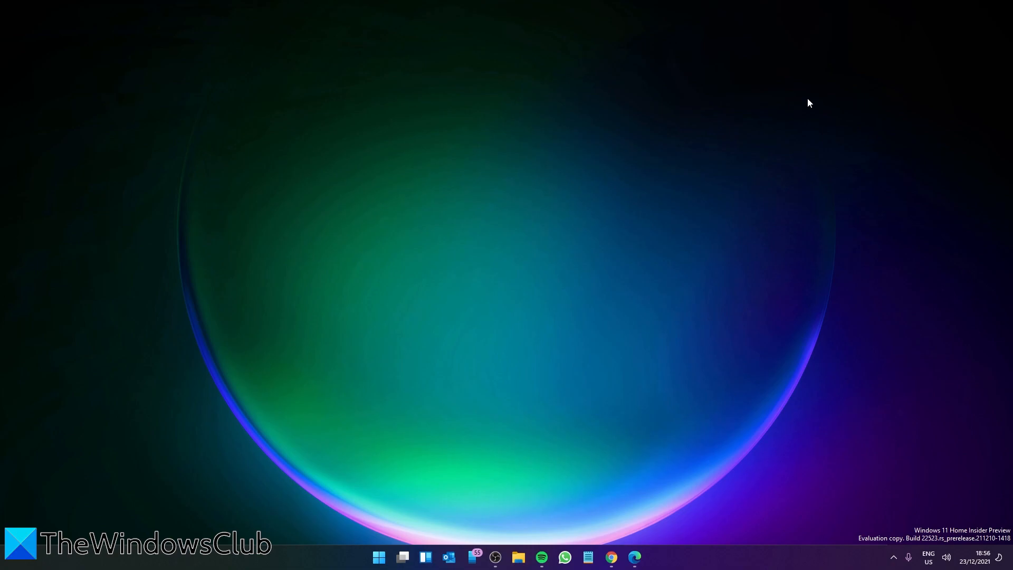
Open the Start menu from the taskbar
click(379, 557)
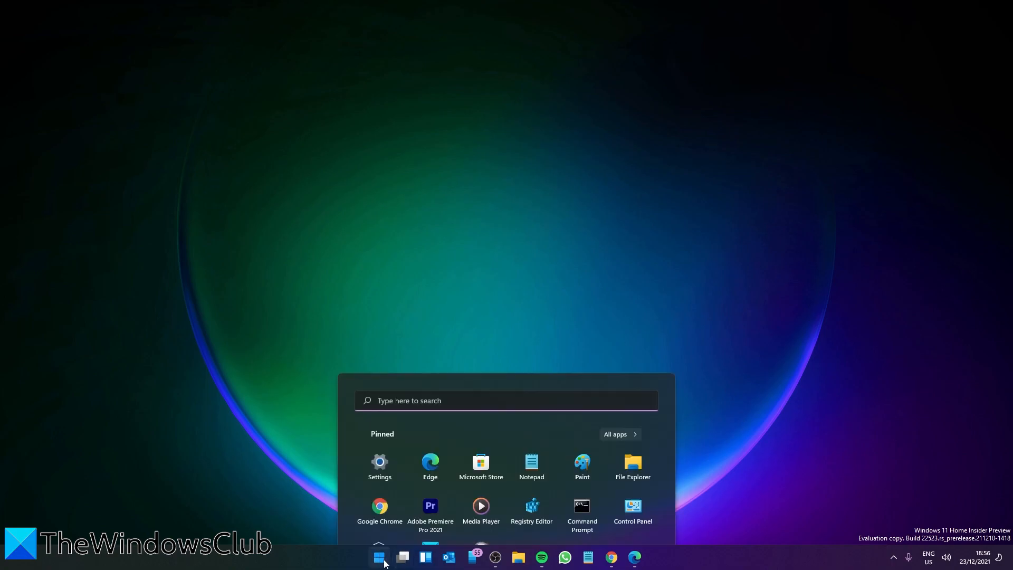
Open AVG Internet Security's Firewall network settings via All apps, then reopen Start
click(614, 433)
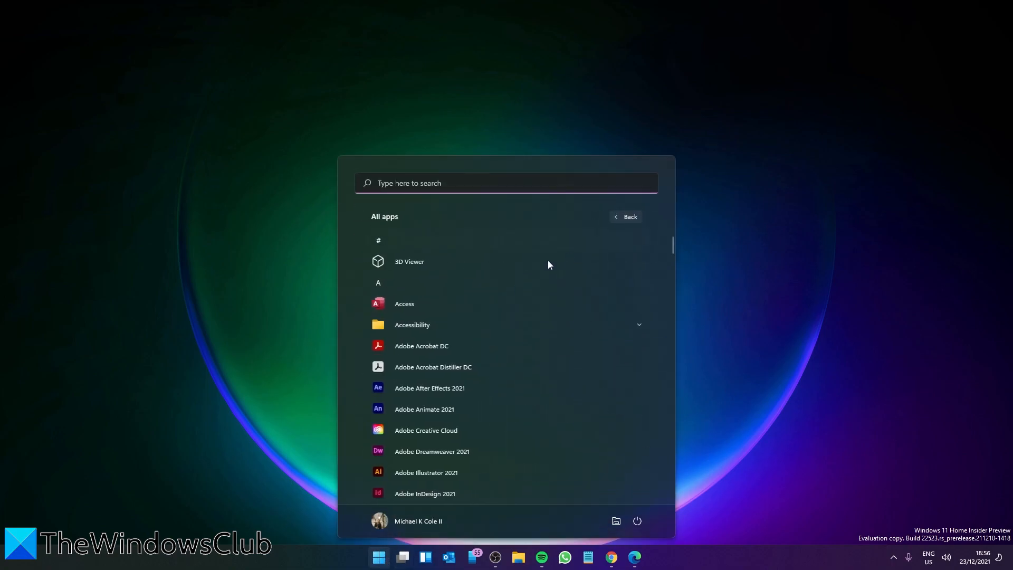
scroll(down, 3)
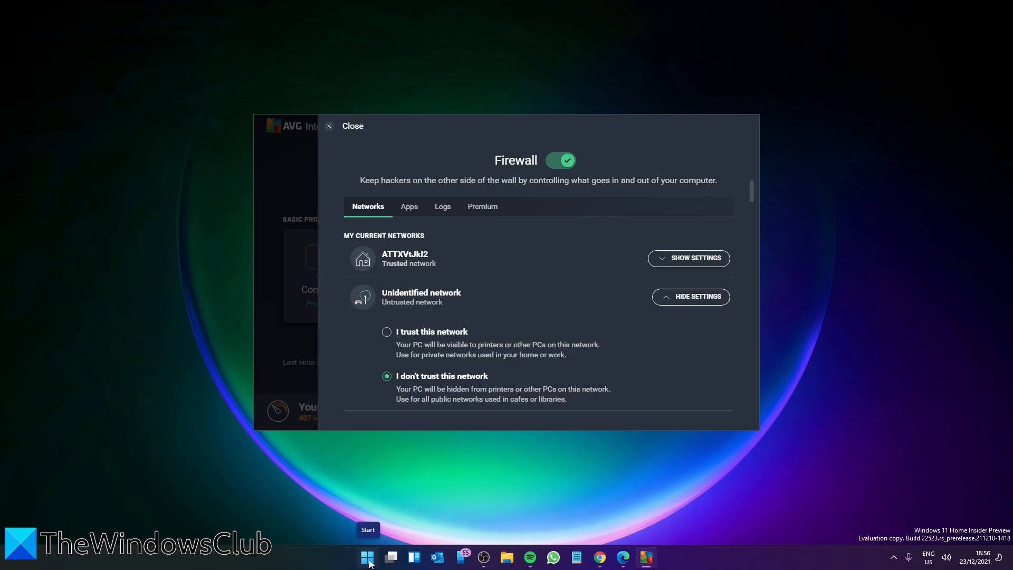
click(367, 558)
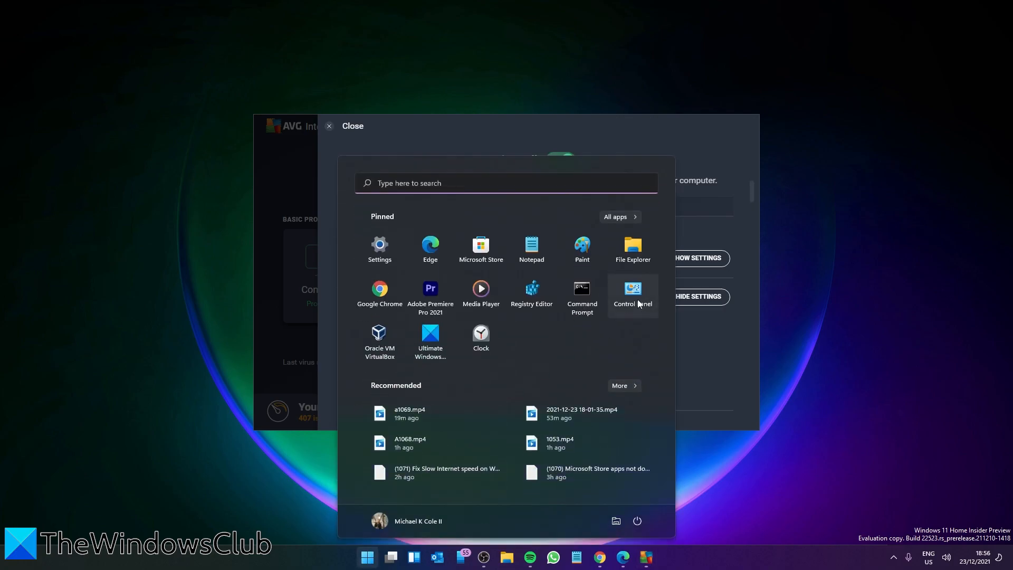
Go to Control Panel > System and Security > Windows Defender Firewall
click(632, 292)
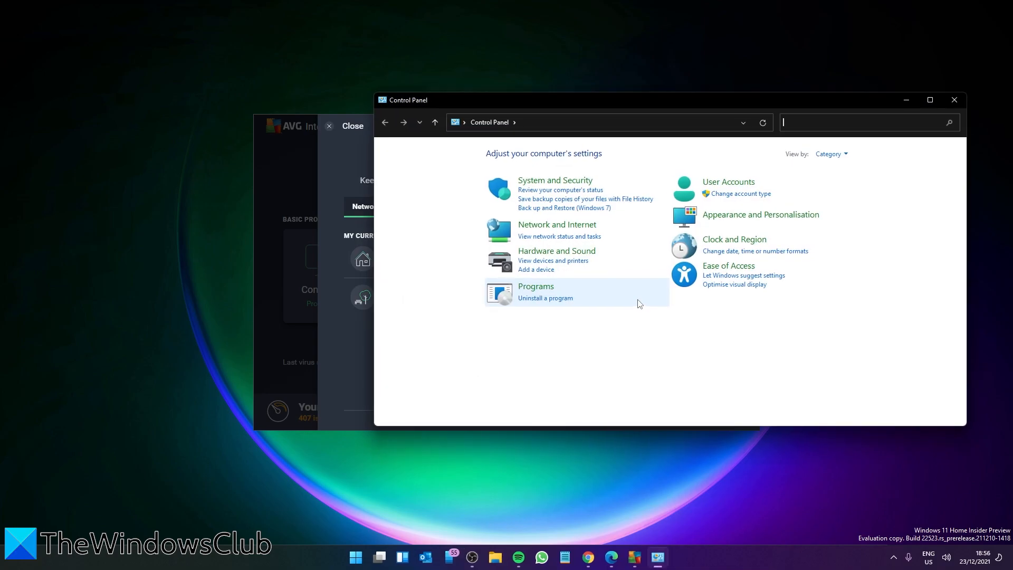
click(555, 180)
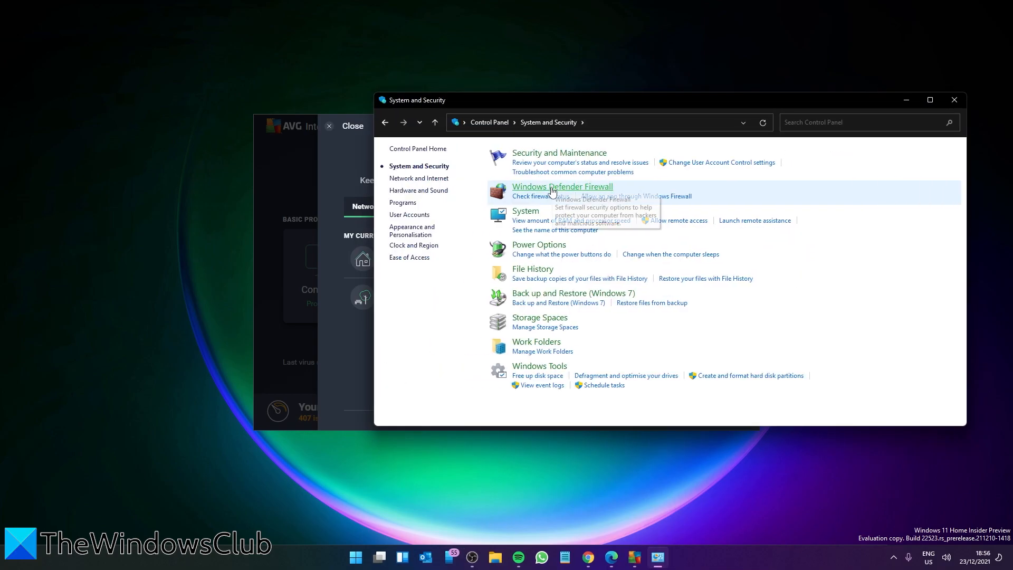
click(561, 187)
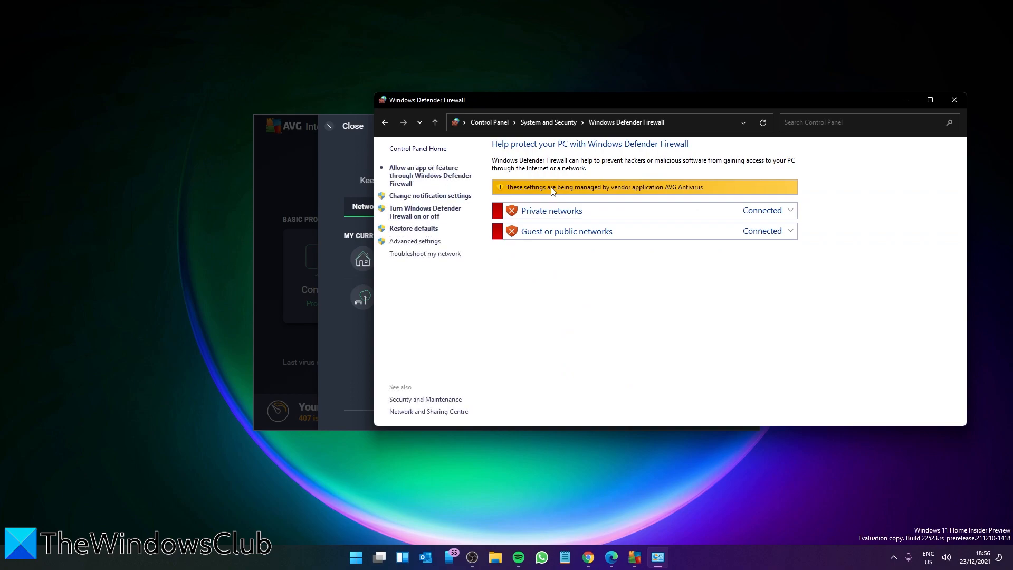
mouse_move(481, 197)
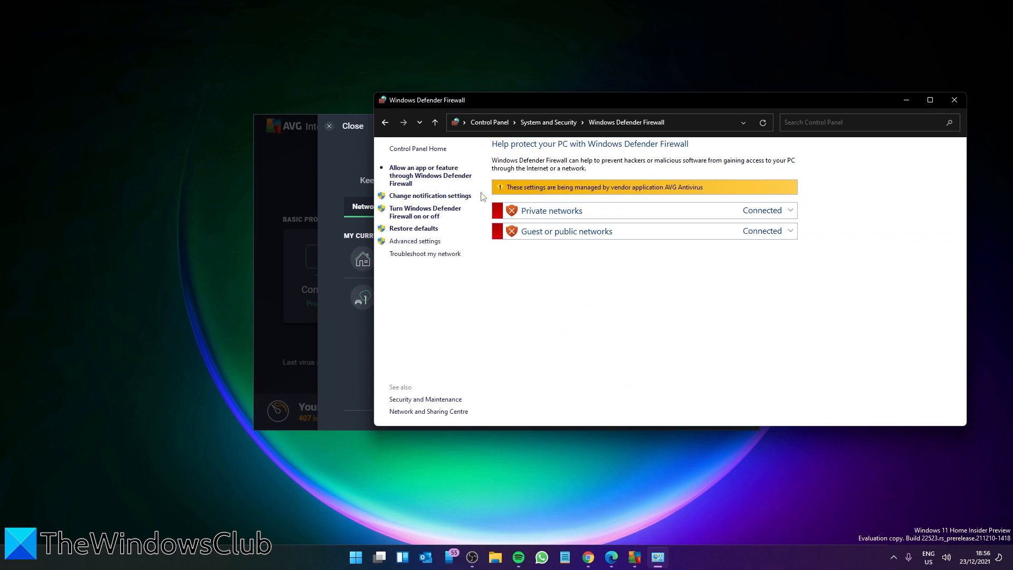
mouse_move(410, 215)
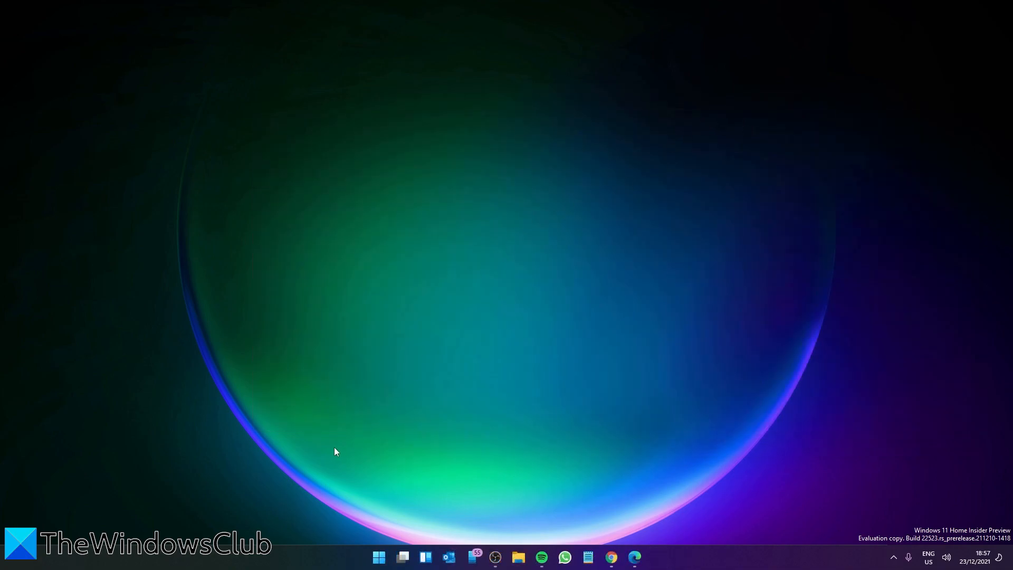
Search 'ser' in Start, launch Services, and scroll through the services list
text(ser)
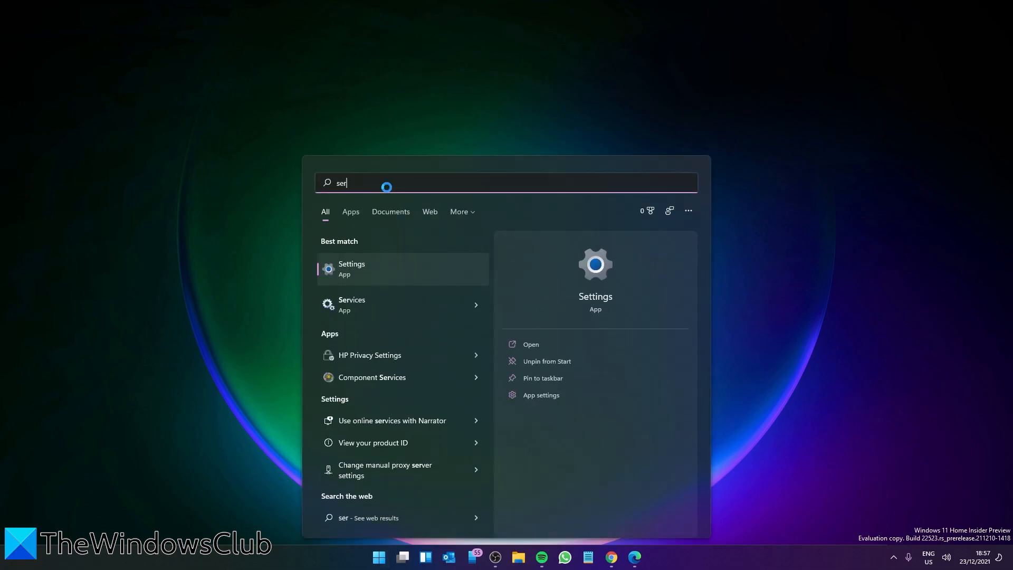
click(352, 305)
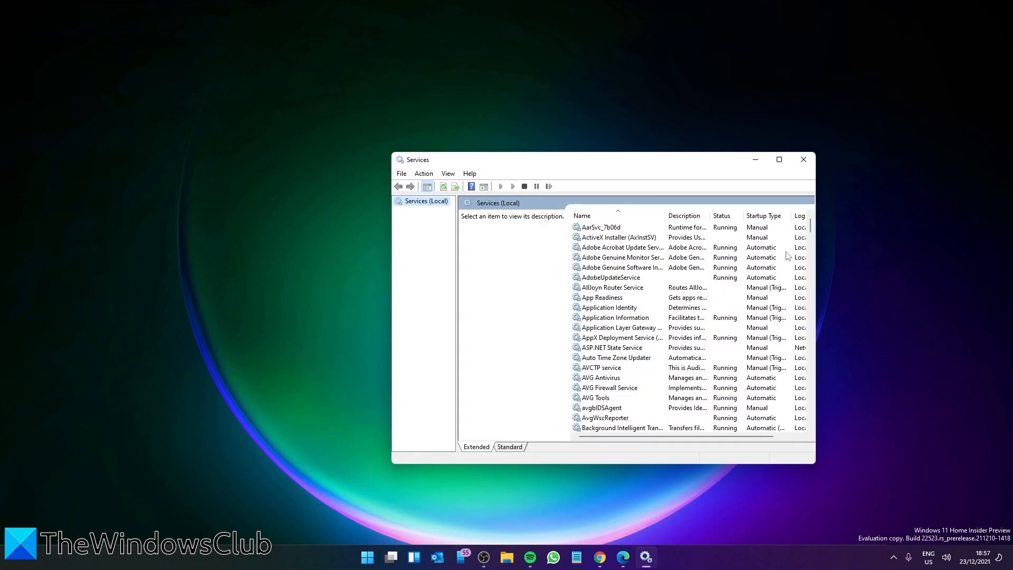
scroll(down, 3)
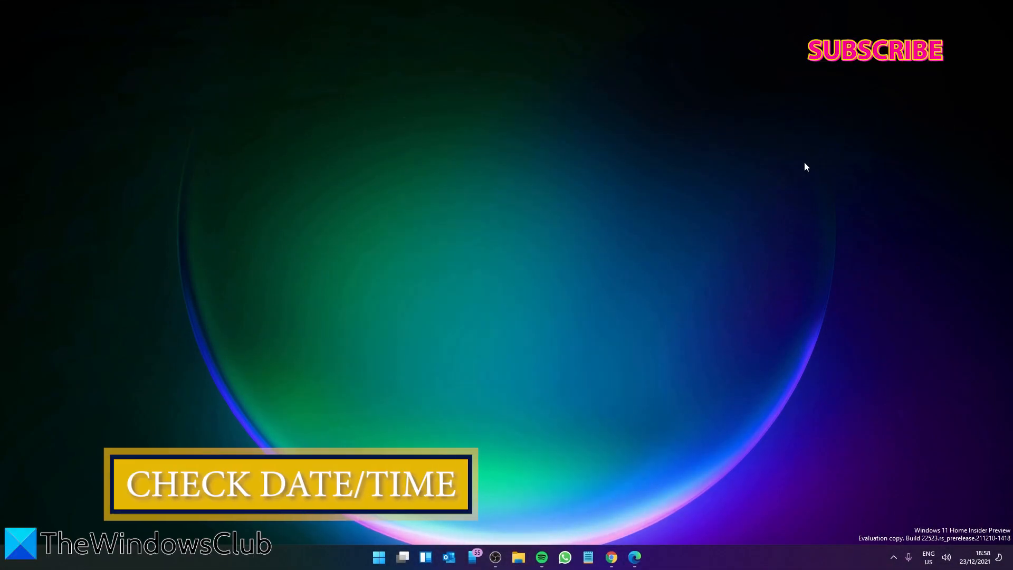
mouse_move(455, 438)
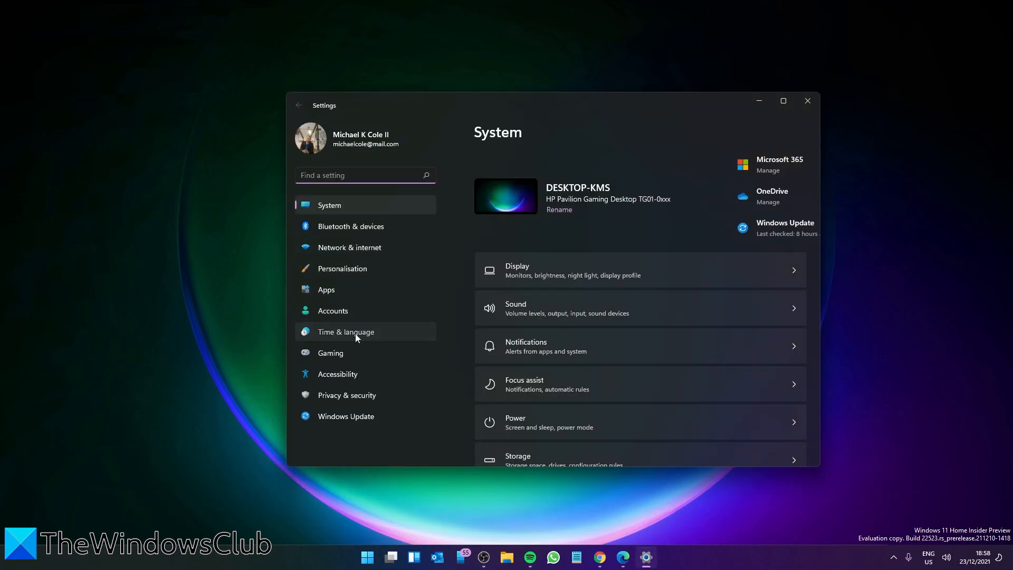
Open Time & language > Date & time to confirm automatic time and time zone
click(346, 332)
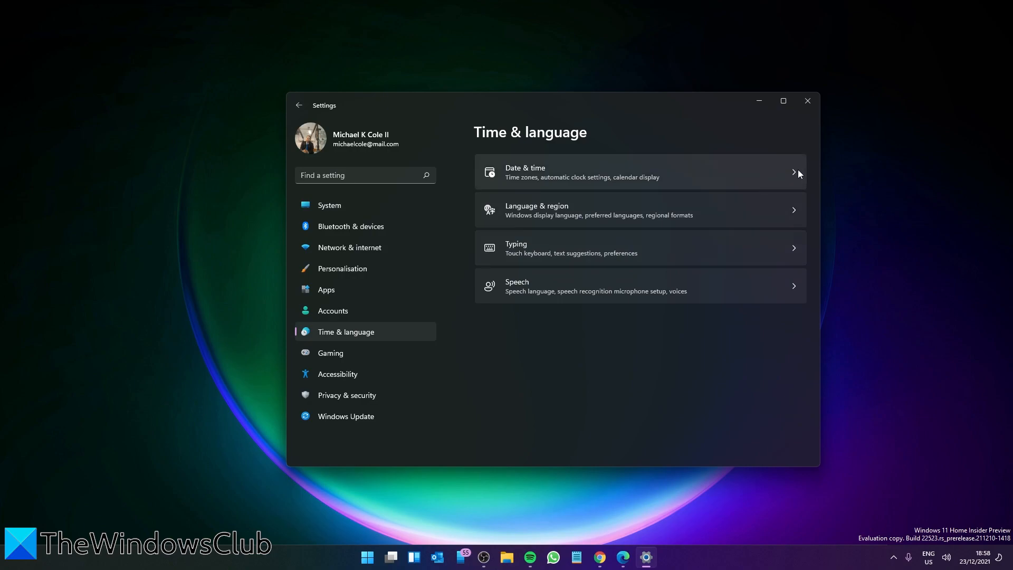
click(640, 172)
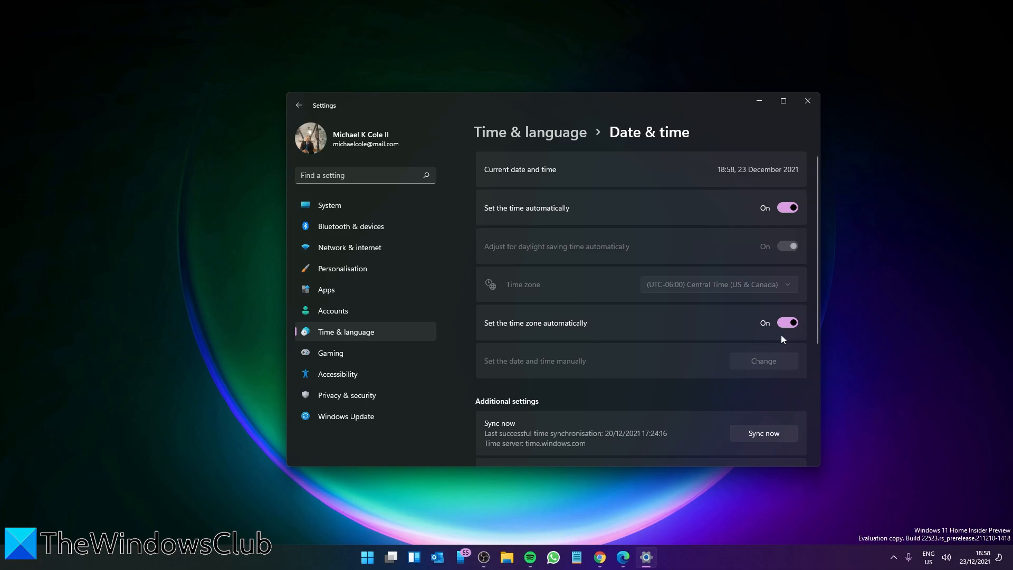
mouse_move(654, 297)
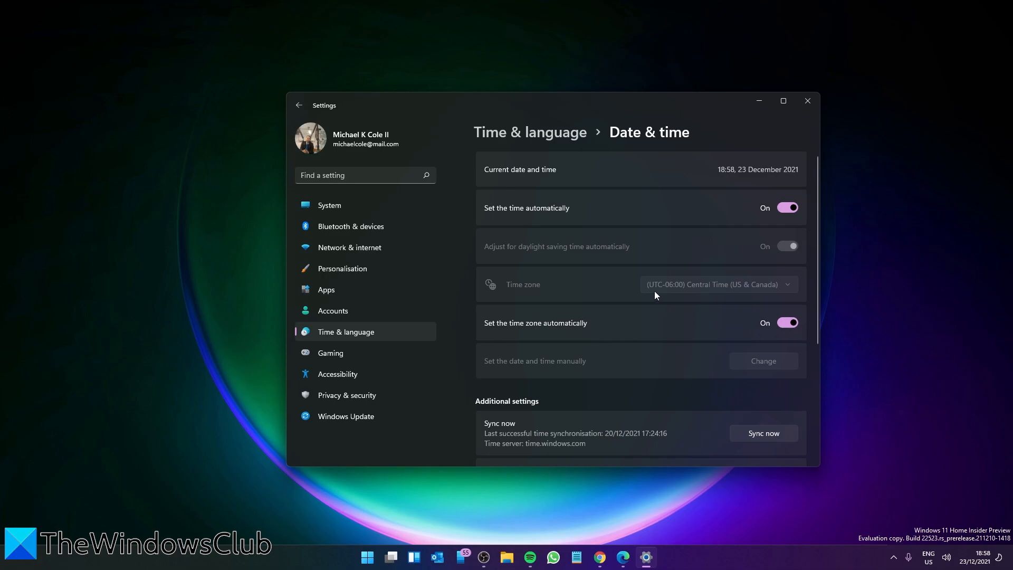
mouse_move(780, 292)
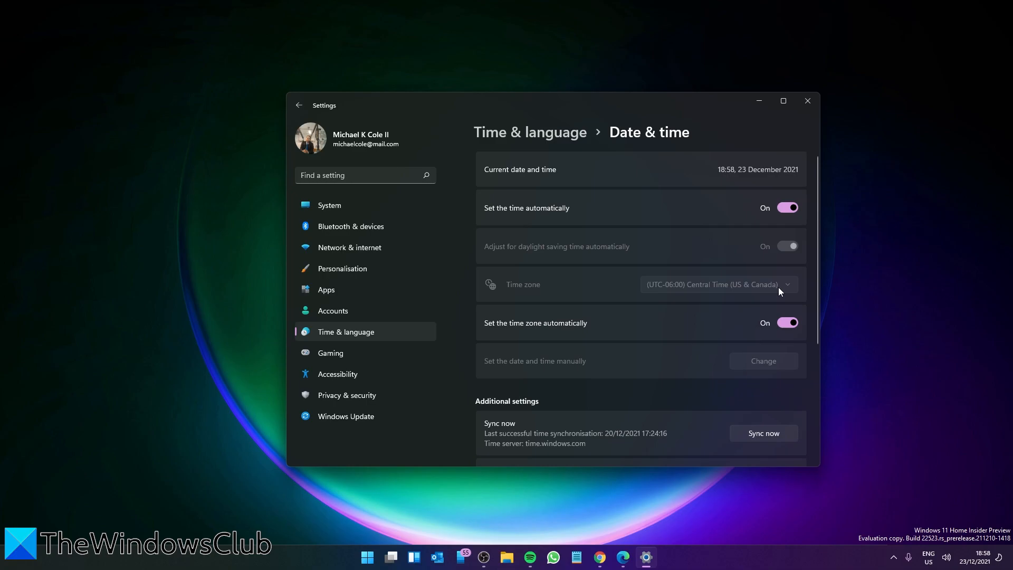
scroll(down, 3)
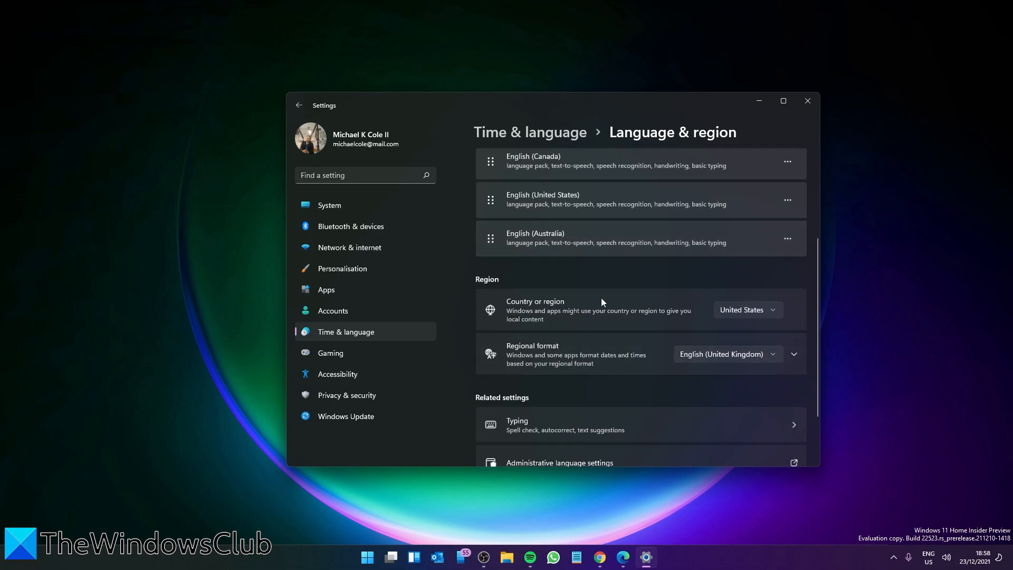
mouse_move(672, 307)
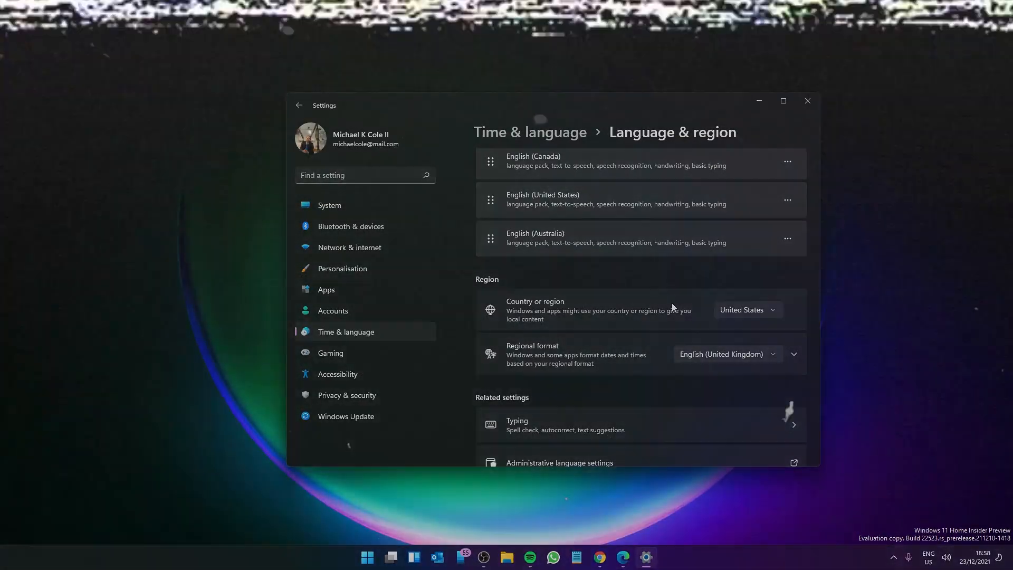
Check Language & region's country and regional format, then close Settings
click(806, 100)
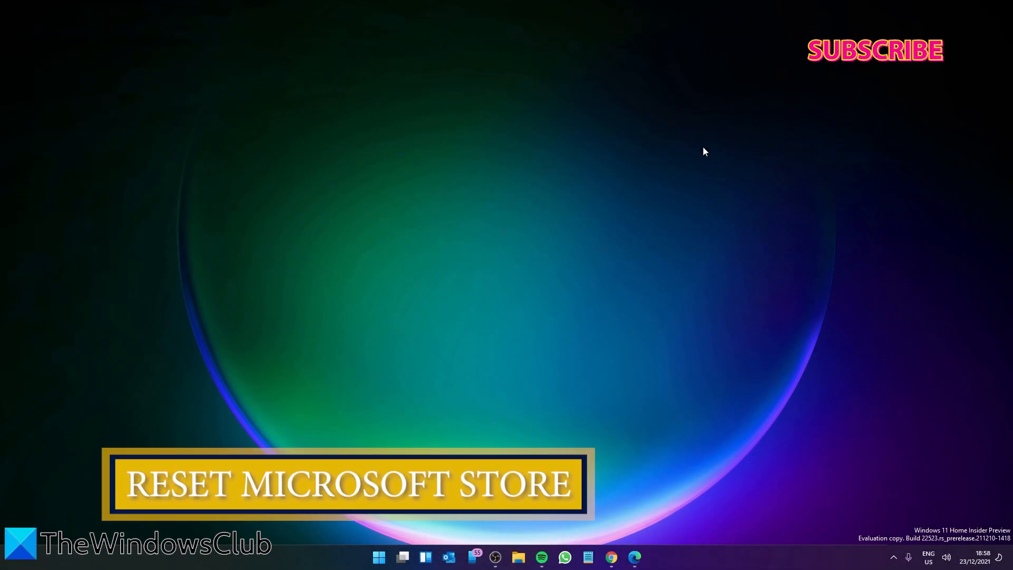
Launch Settings from Start, go to Apps, and open Microsoft Store's three-dot menu
click(379, 558)
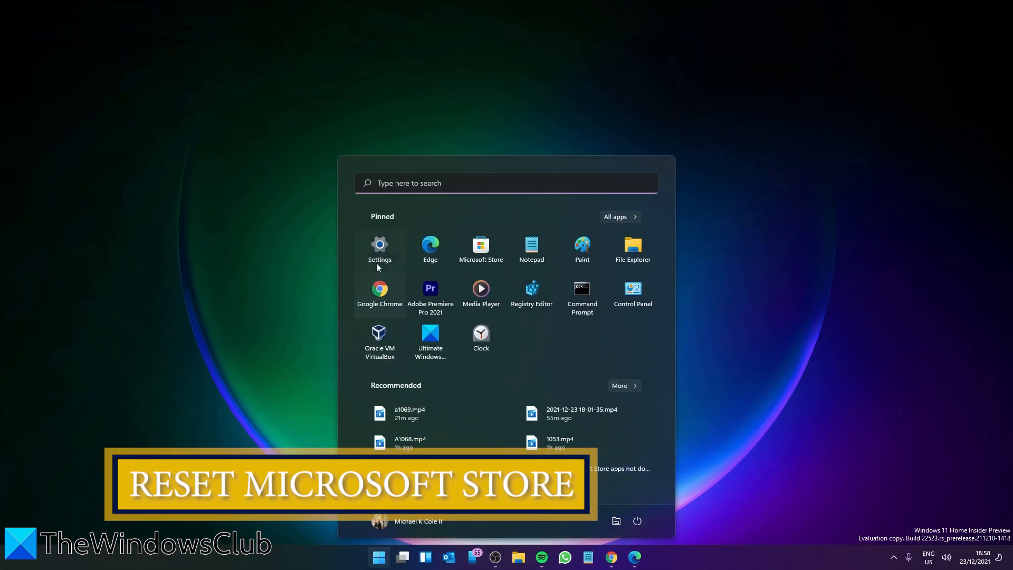
click(380, 249)
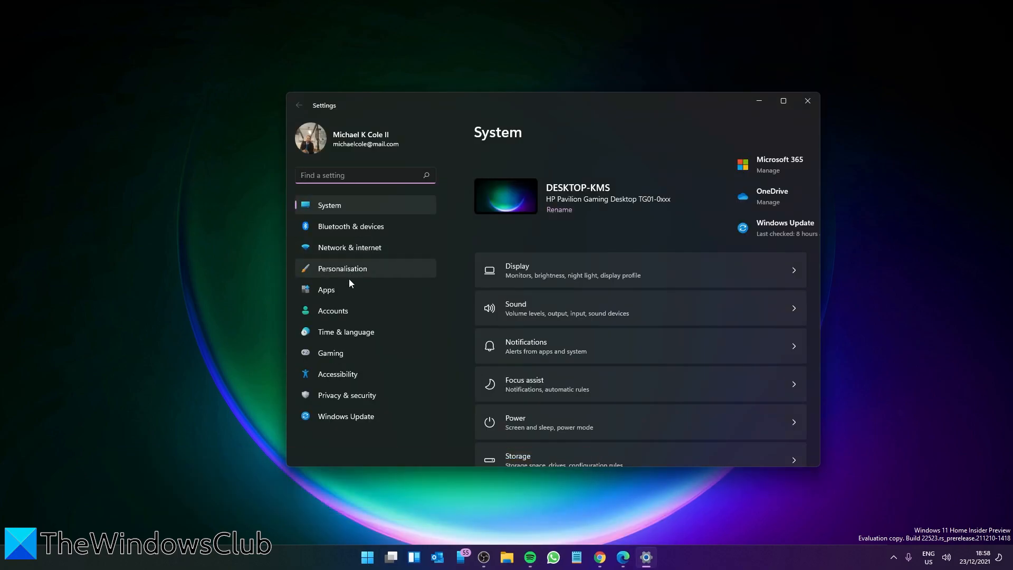
click(327, 288)
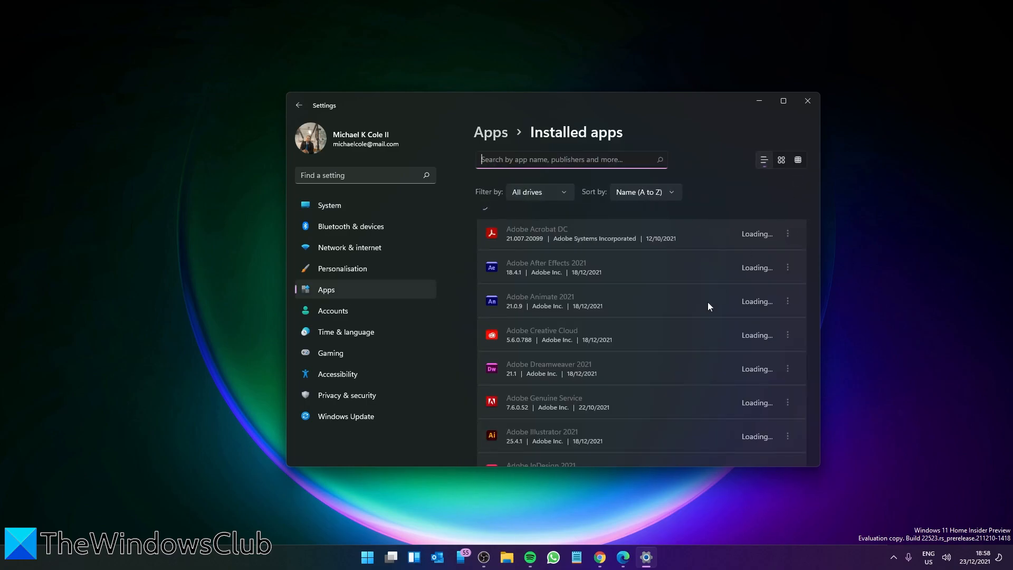
scroll(down, 3)
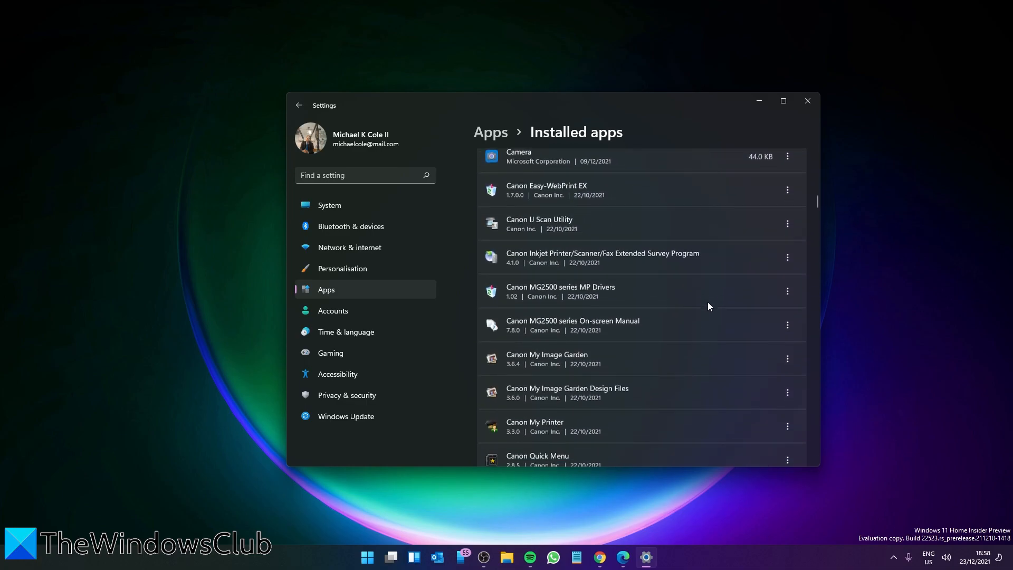
scroll(down, 3)
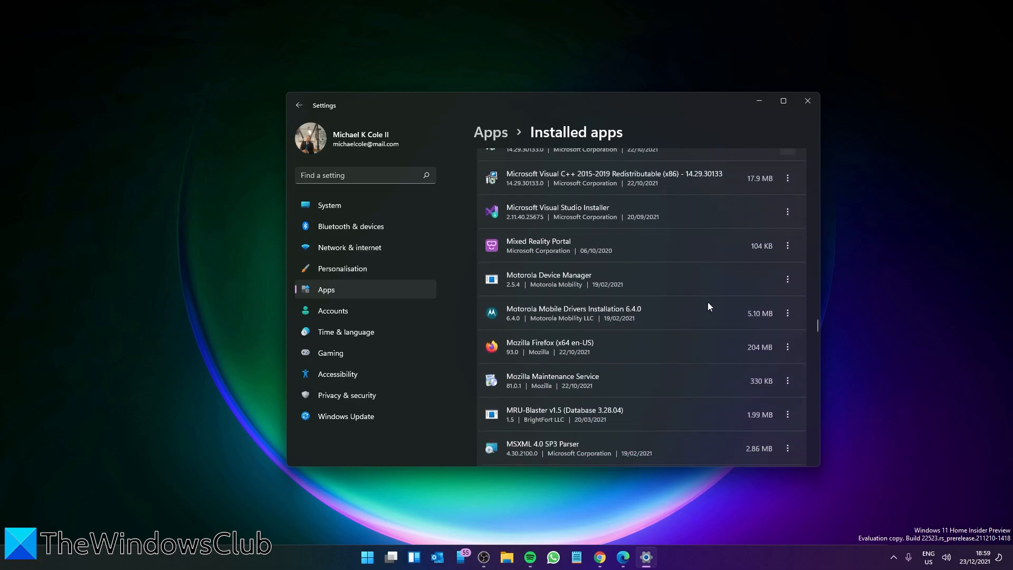
click(788, 244)
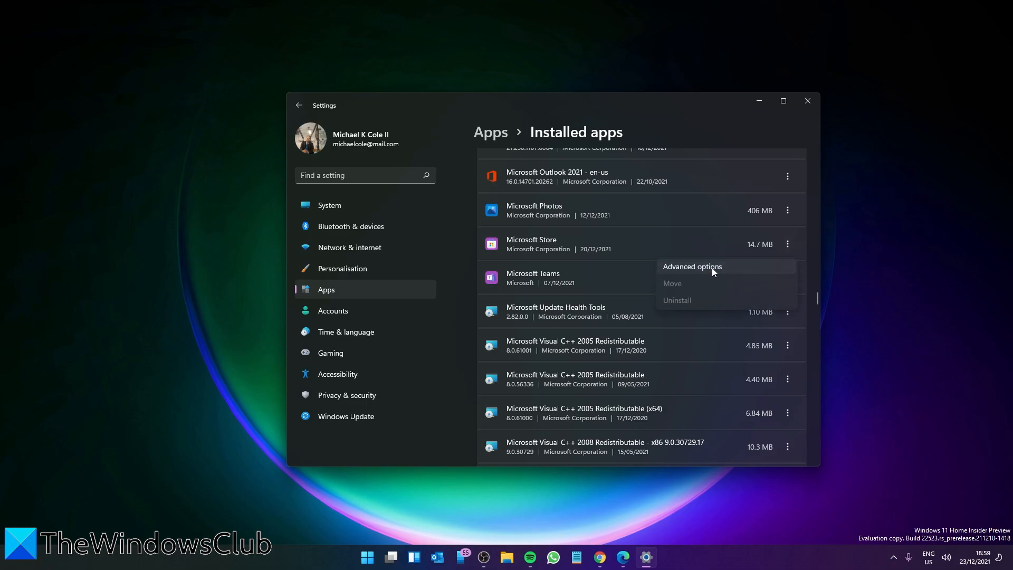
Reset Microsoft Store from its Advanced options page, confirming deletion of its app data
click(691, 266)
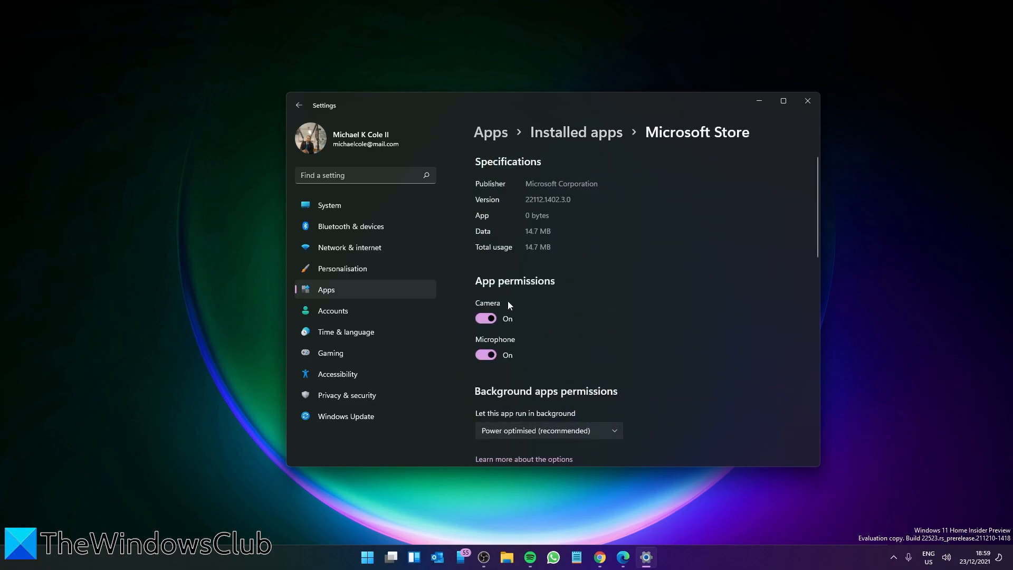
scroll(down, 3)
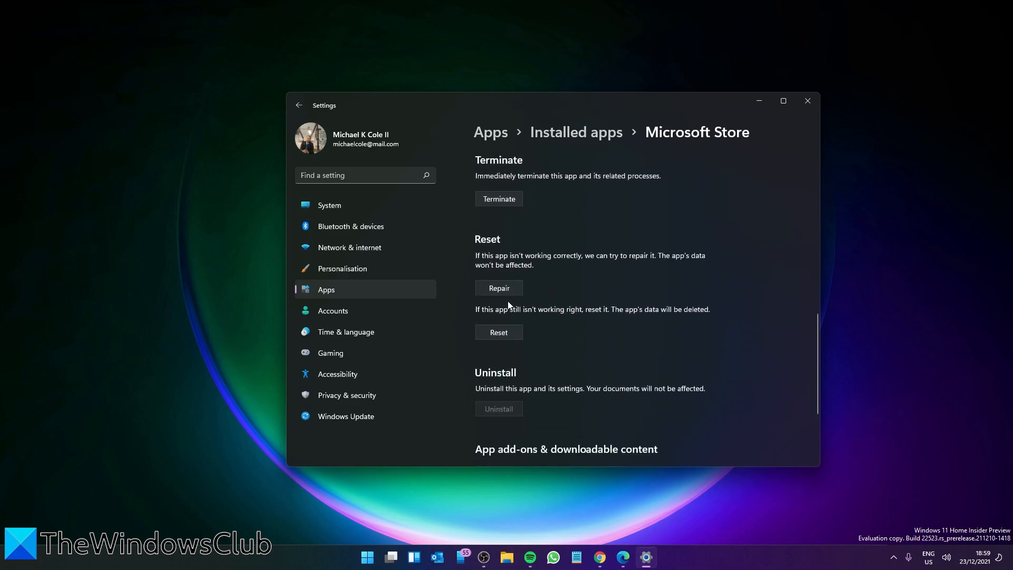
mouse_move(530, 329)
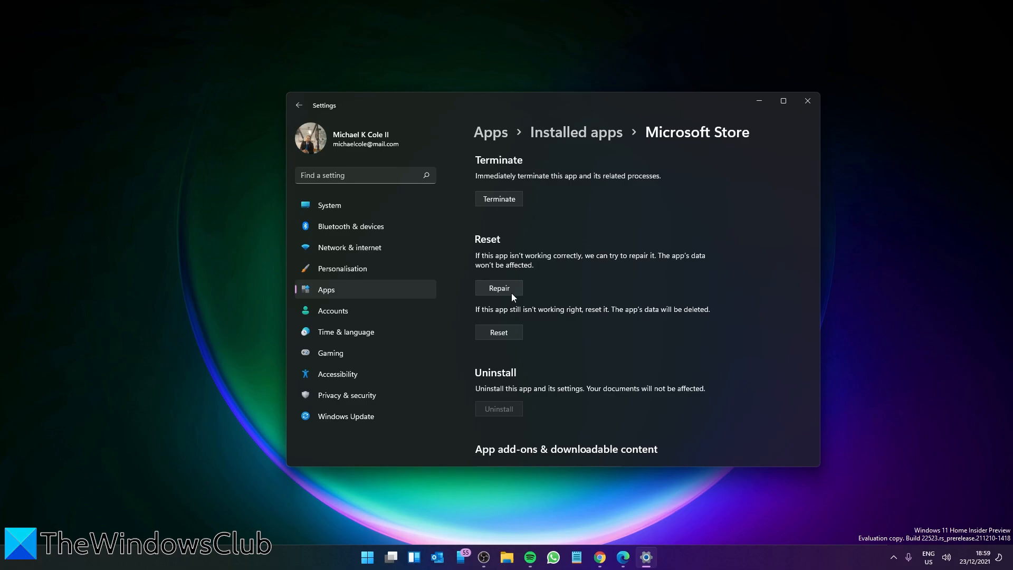
click(498, 332)
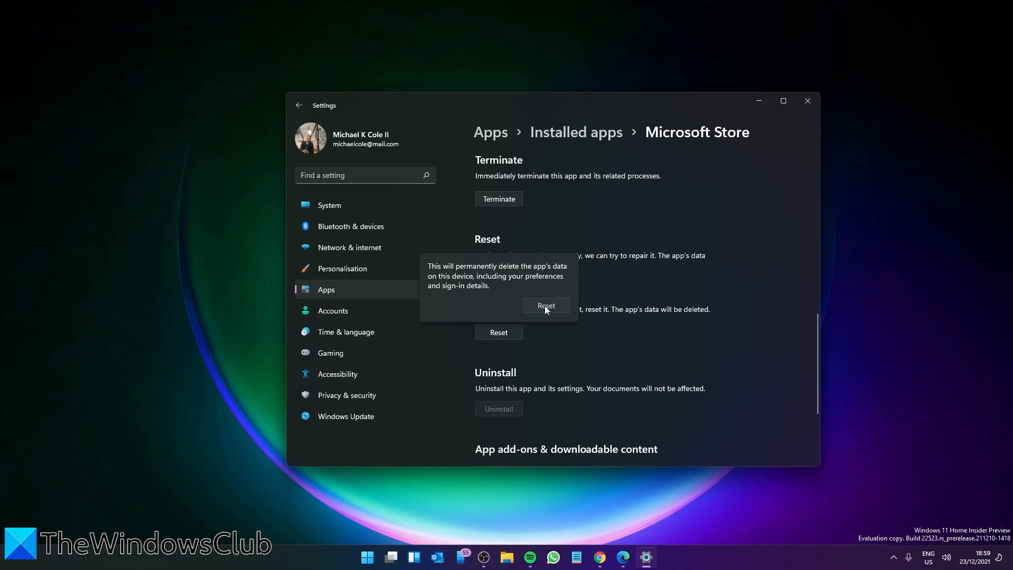
click(546, 305)
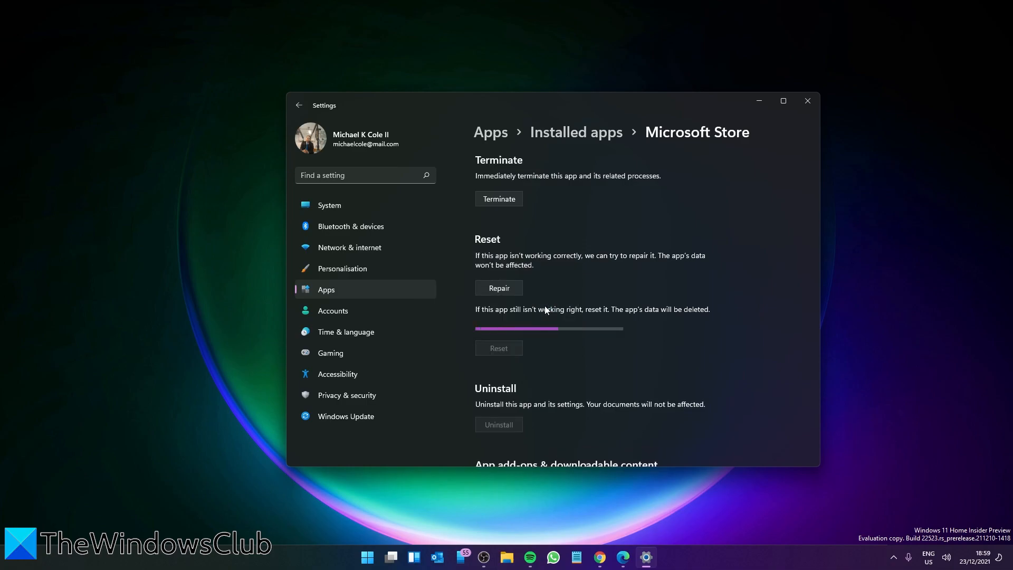